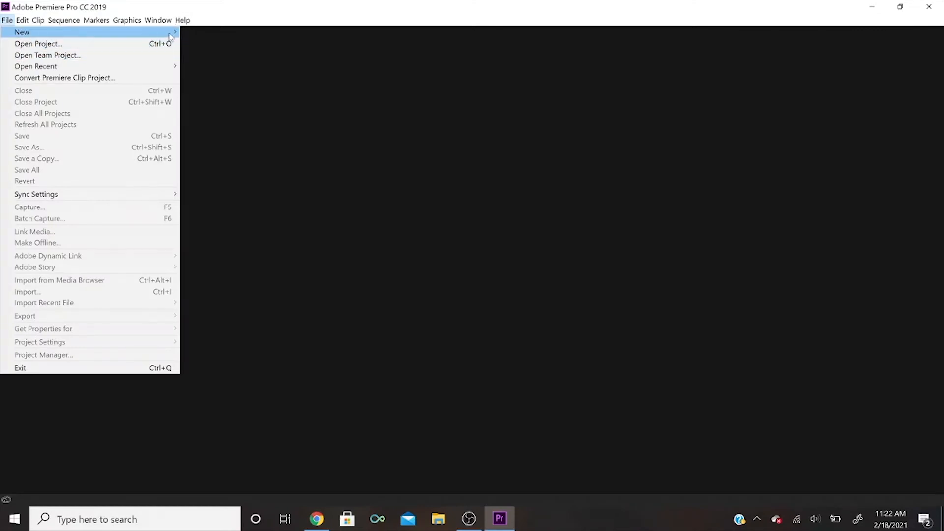
Step: Create a new project named 'blah blah' saved in the default Premiere Pro 13.0 folder
click(22, 33)
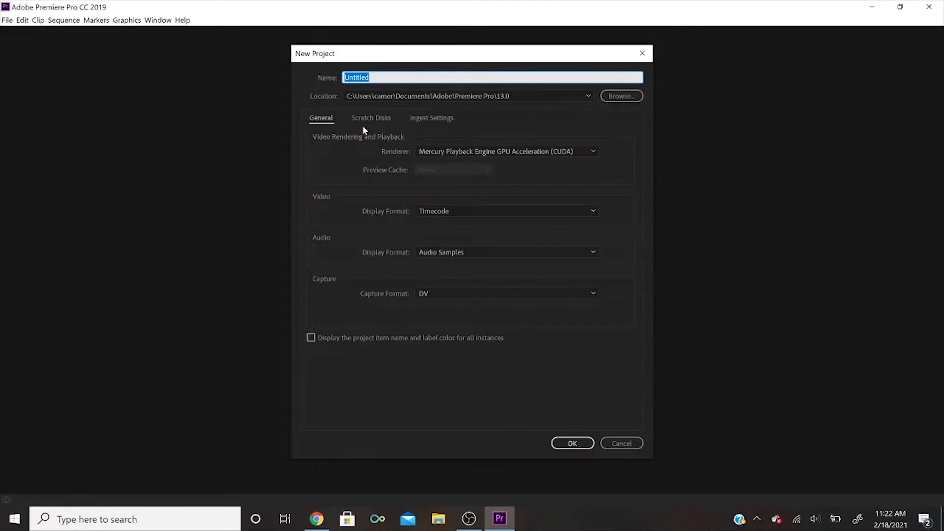
mouse_move(409, 79)
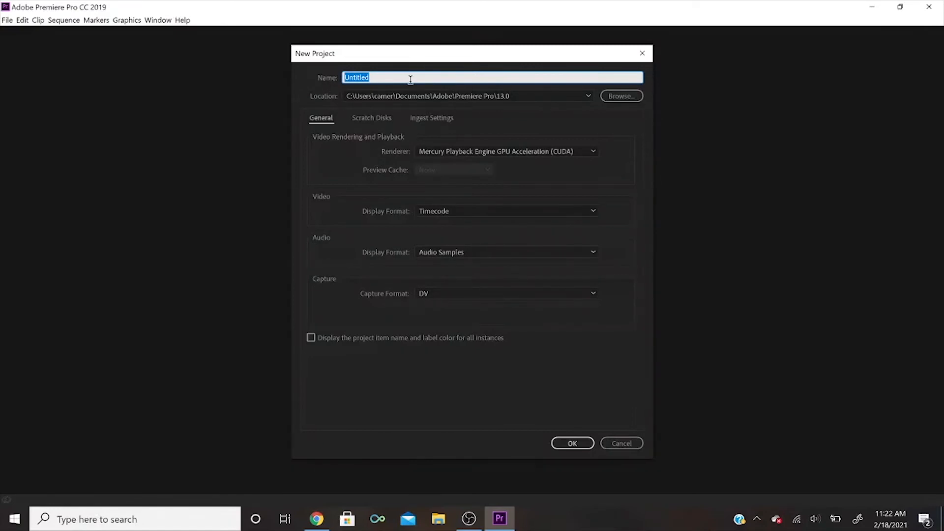
text(blah blah)
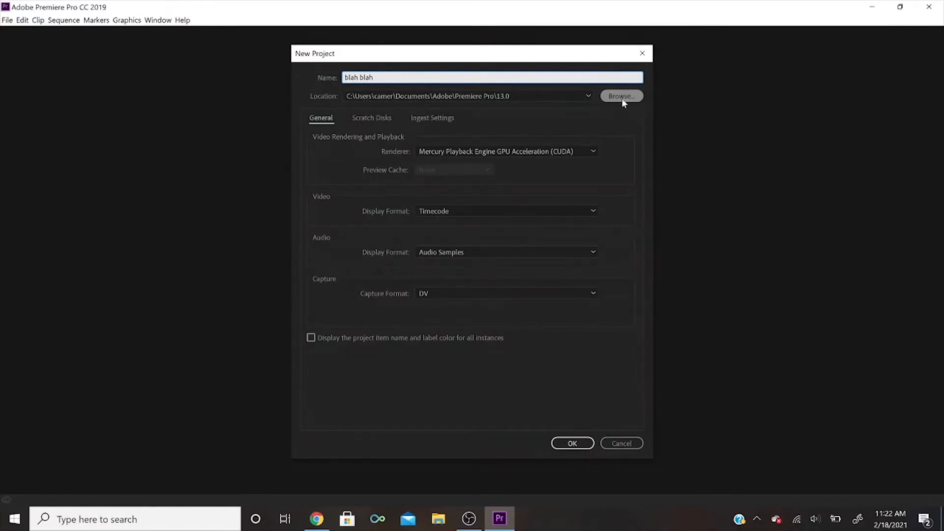
click(622, 96)
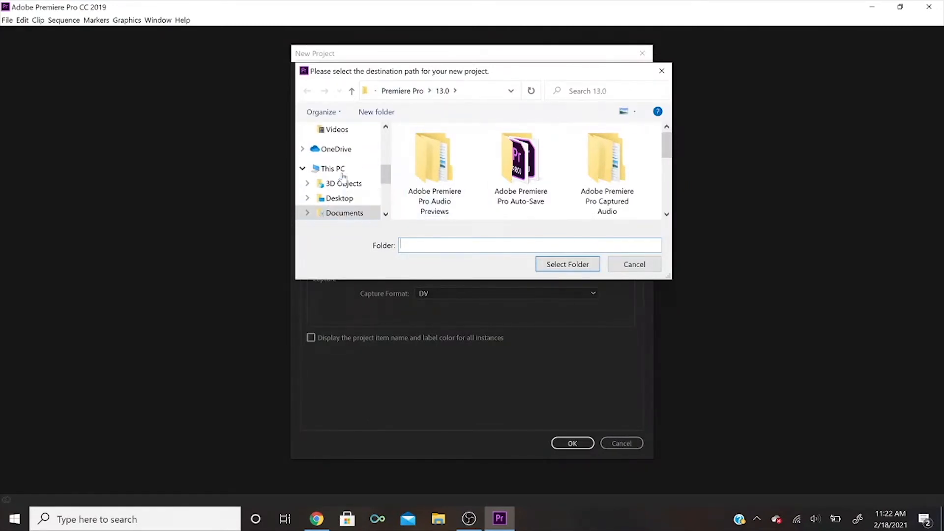
scroll(down, 3)
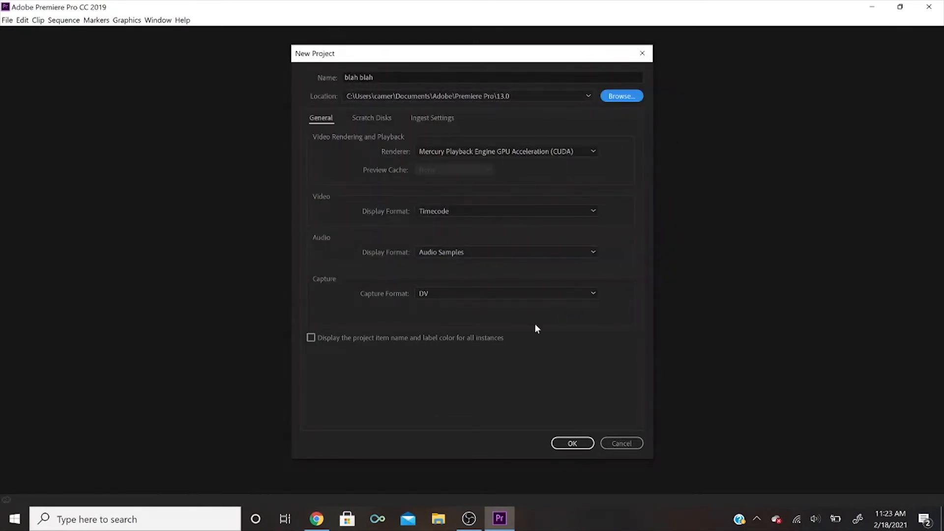
mouse_move(436, 242)
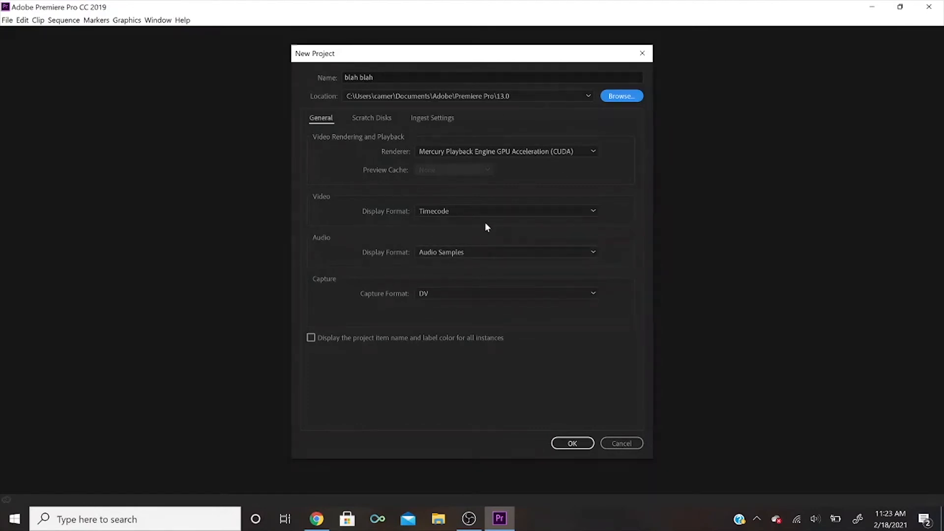
mouse_move(564, 439)
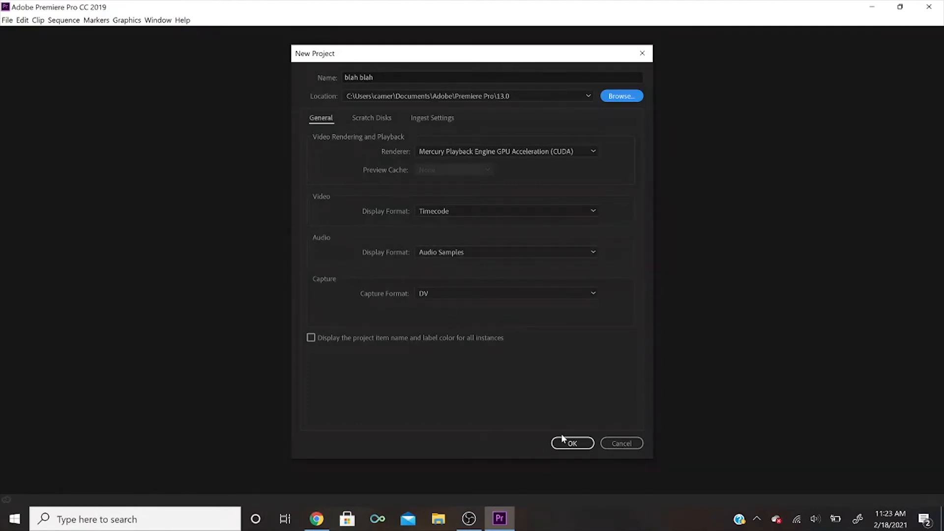
click(572, 444)
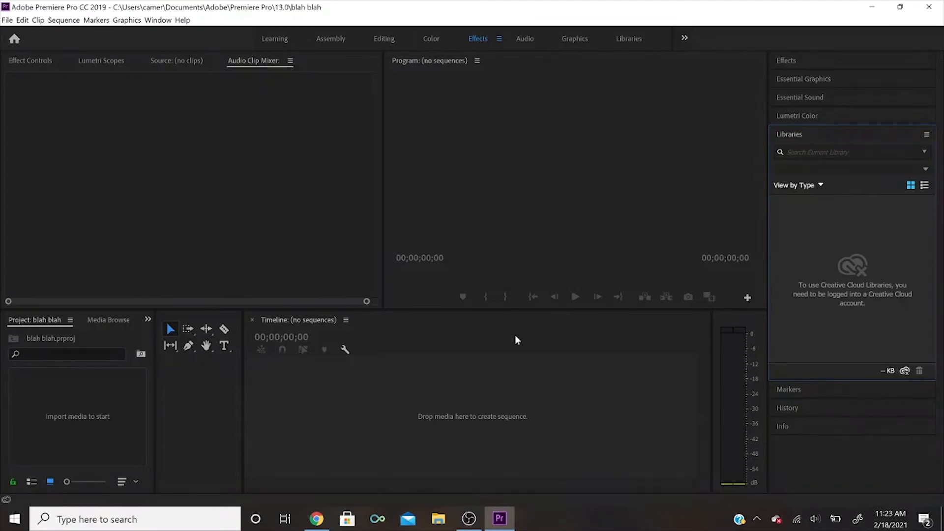
mouse_move(350, 432)
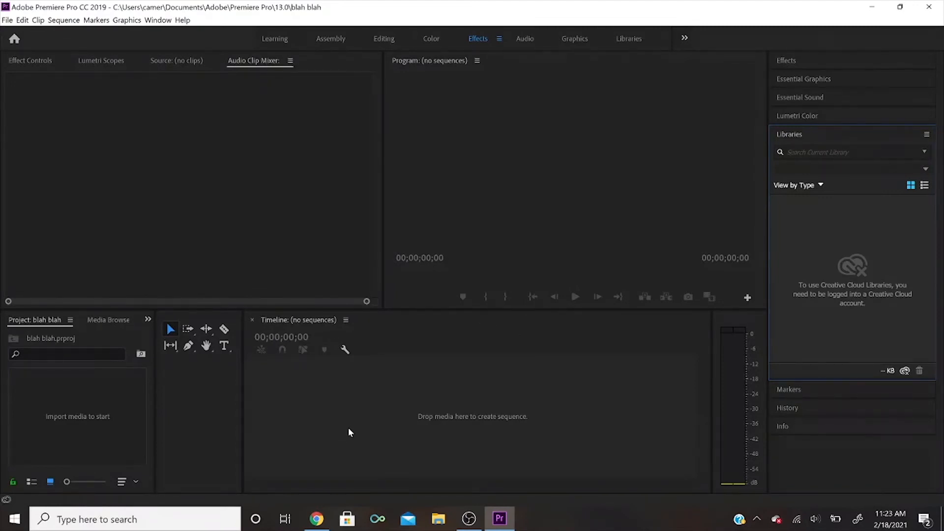
mouse_move(131, 204)
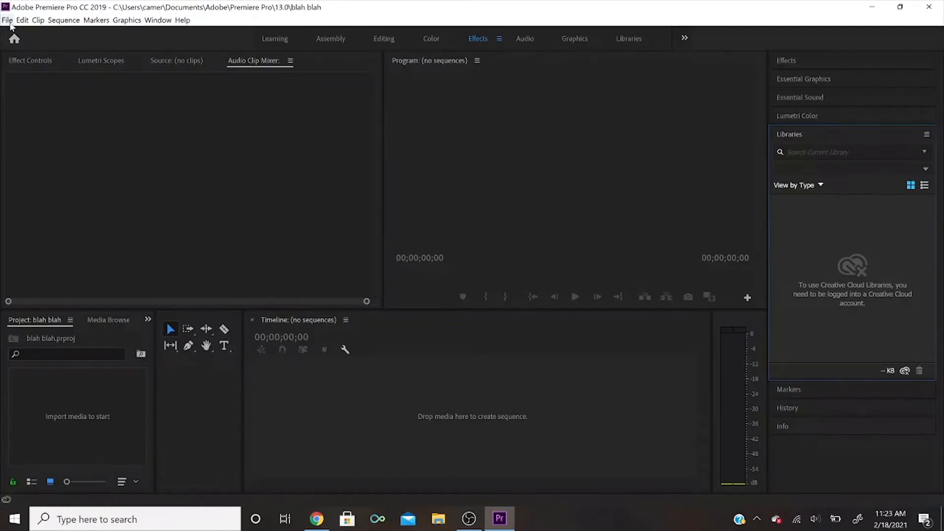
Step: Import the Epic Drone Views Universal Orlando Resort Hotels video from the Videos folder
click(6, 21)
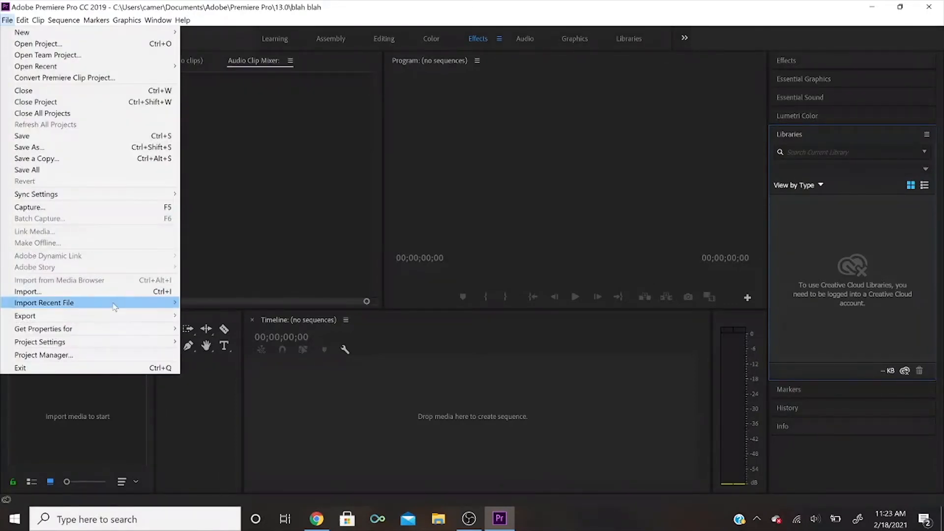
click(28, 292)
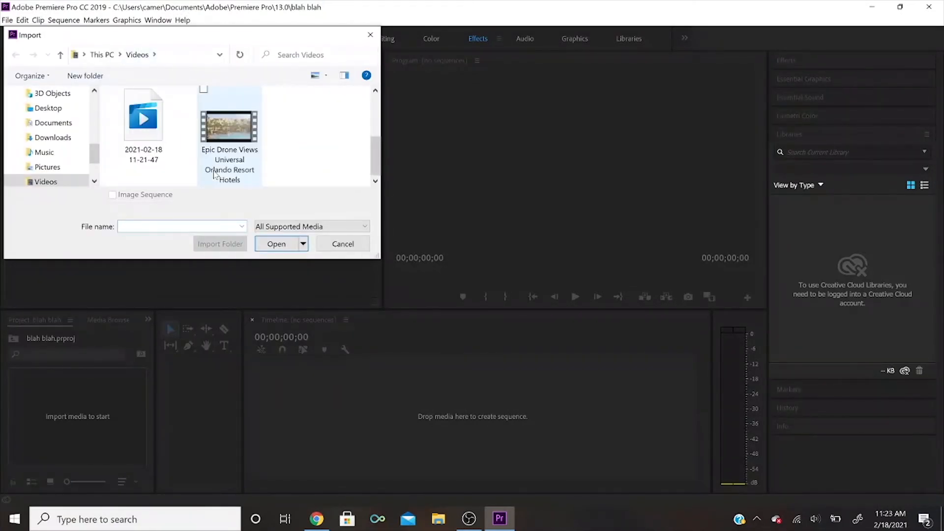
click(229, 127)
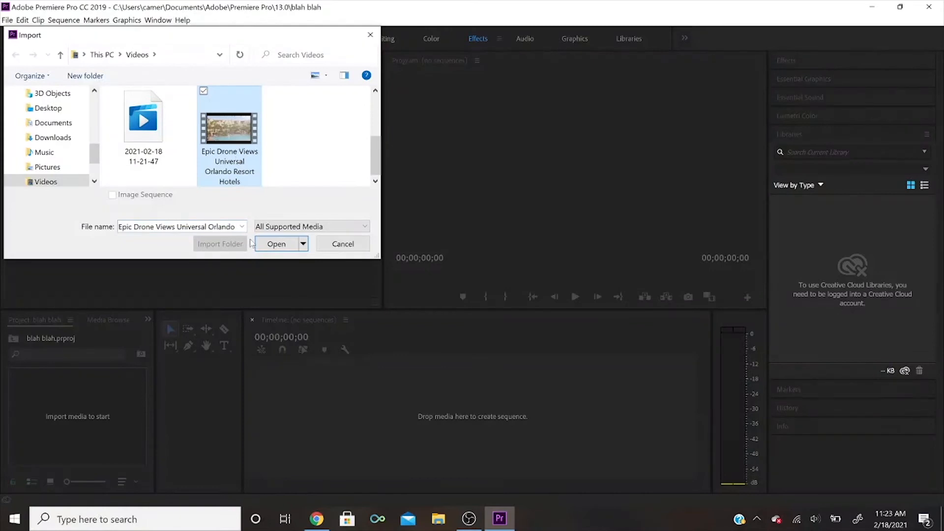
click(275, 244)
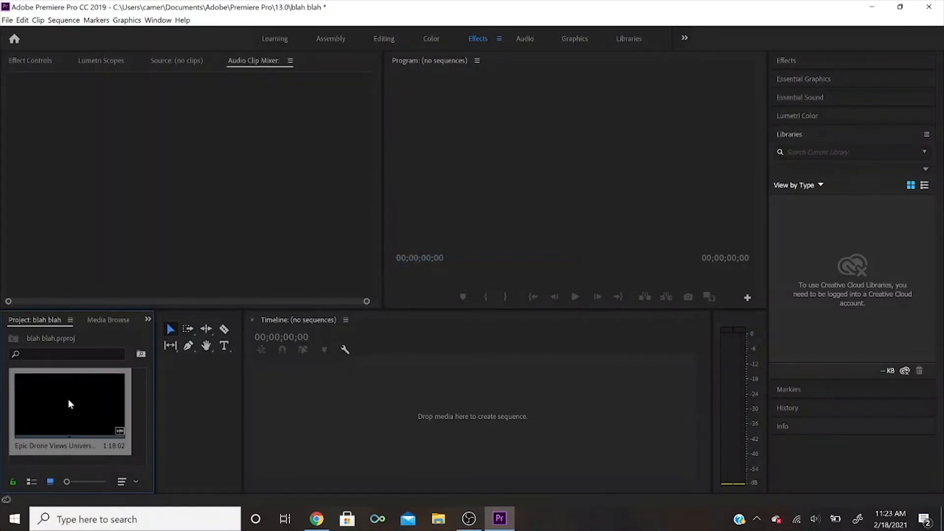
mouse_move(69, 424)
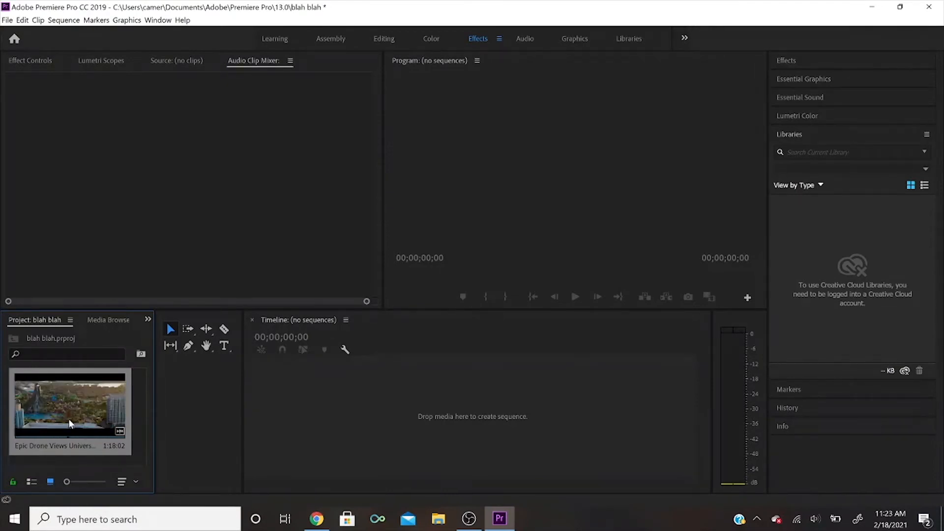
mouse_move(74, 438)
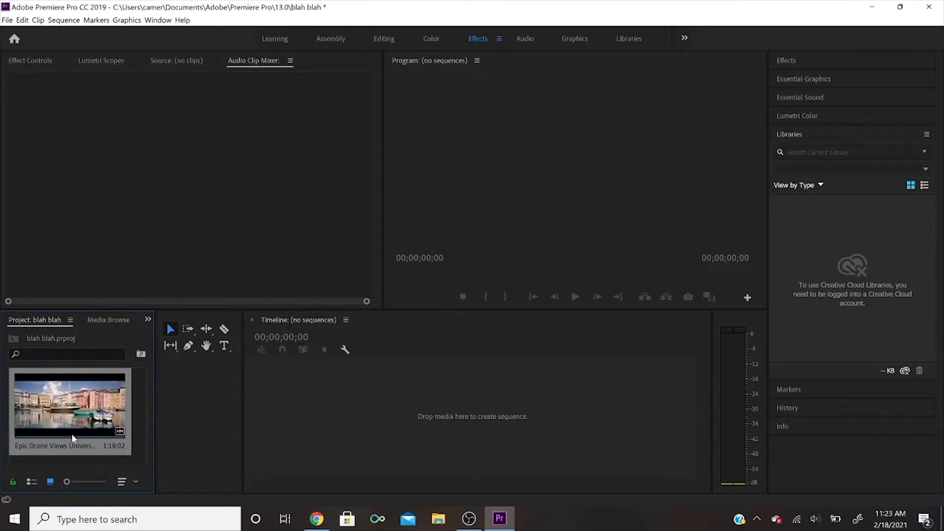
mouse_move(55, 412)
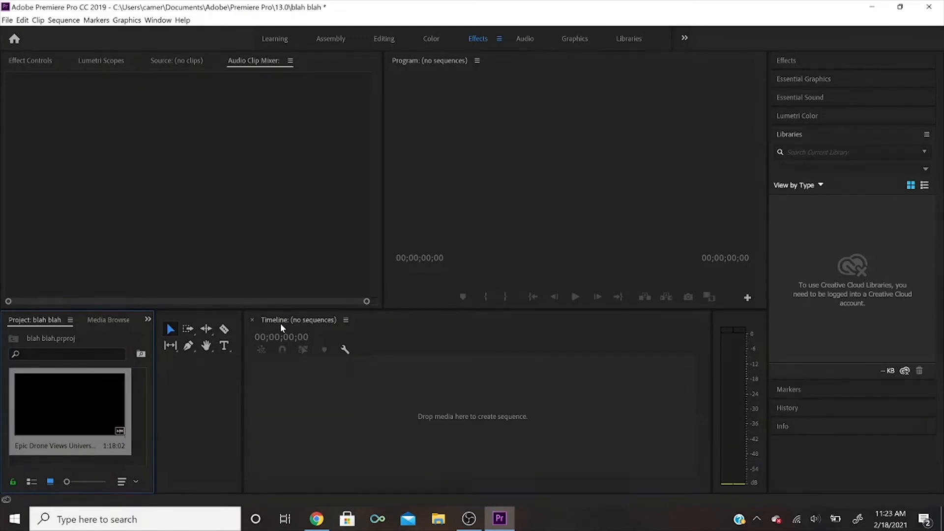
mouse_move(63, 407)
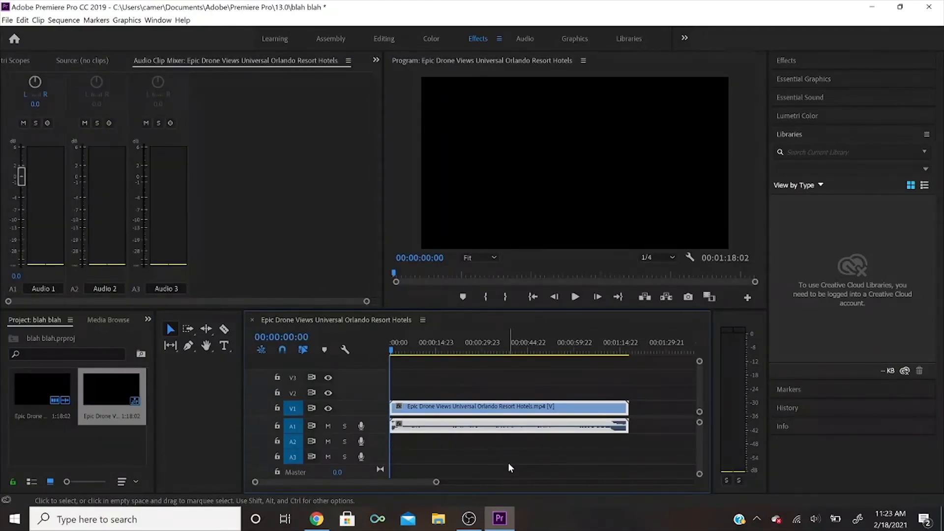
mouse_move(393, 412)
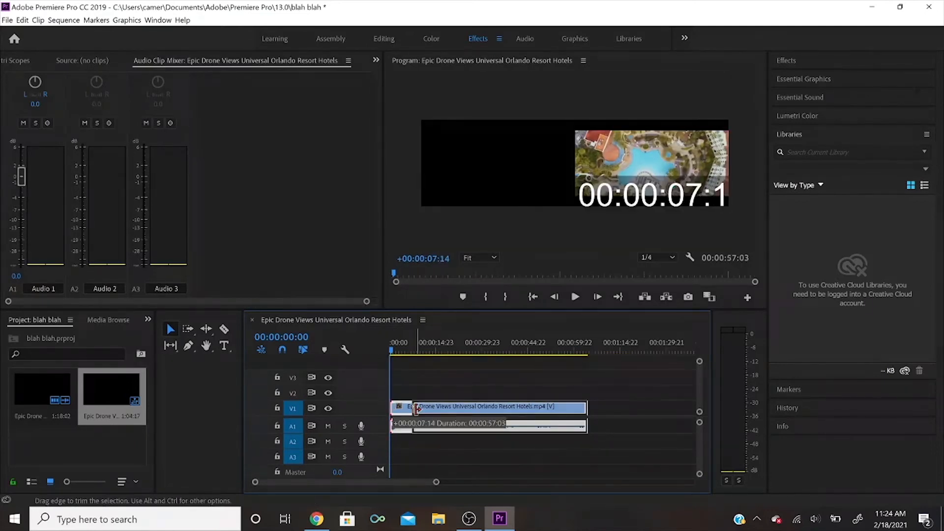
Step: Trim about seven seconds off the drone clip's start on V1/A1
click(327, 426)
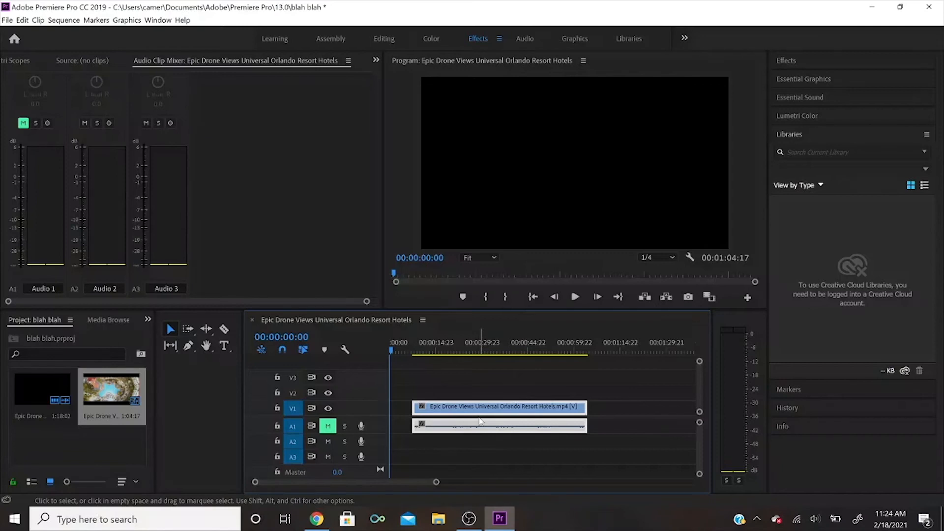
click(484, 428)
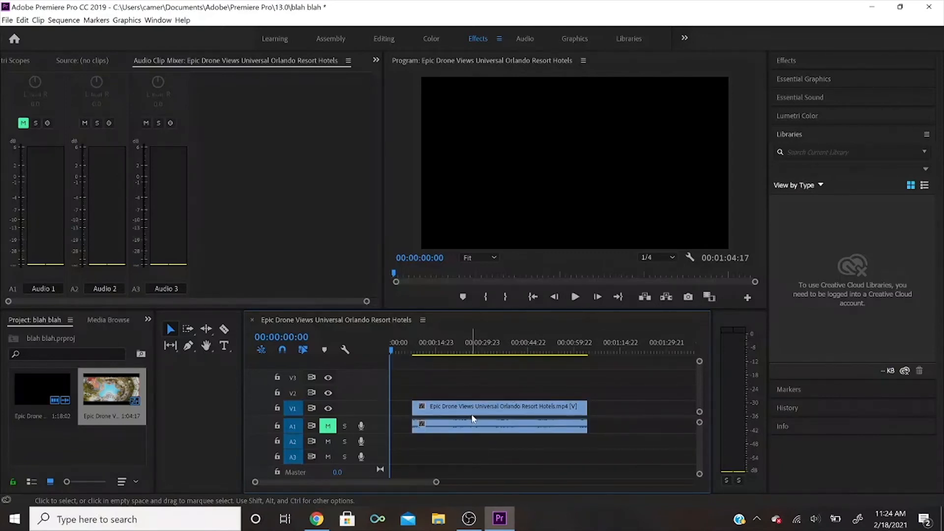
mouse_move(472, 419)
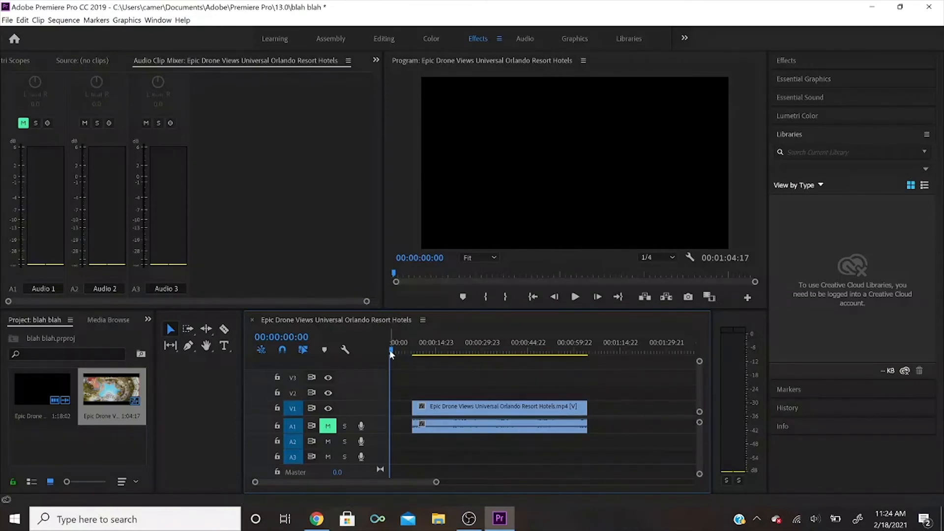
Step: Scrub the playhead through the drone footage and add a marker at a chosen shot
click(444, 351)
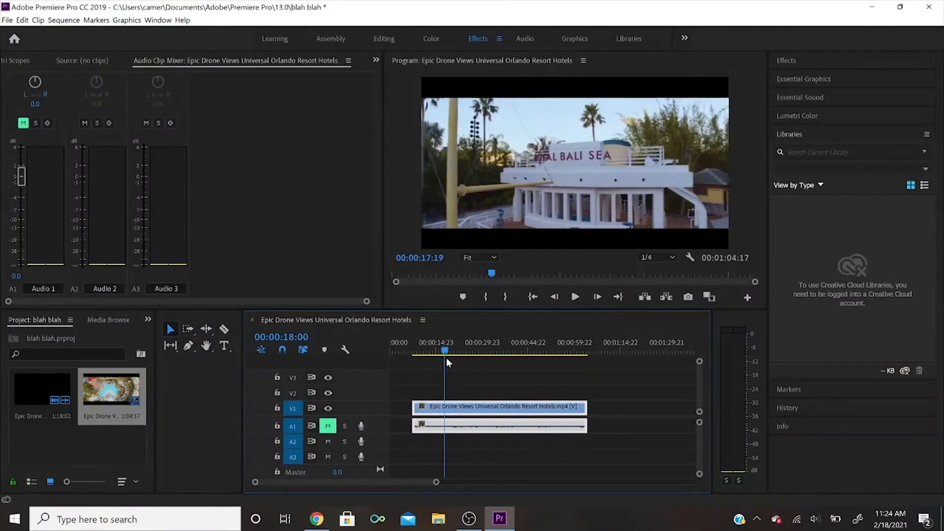
drag(444, 350, 441, 351)
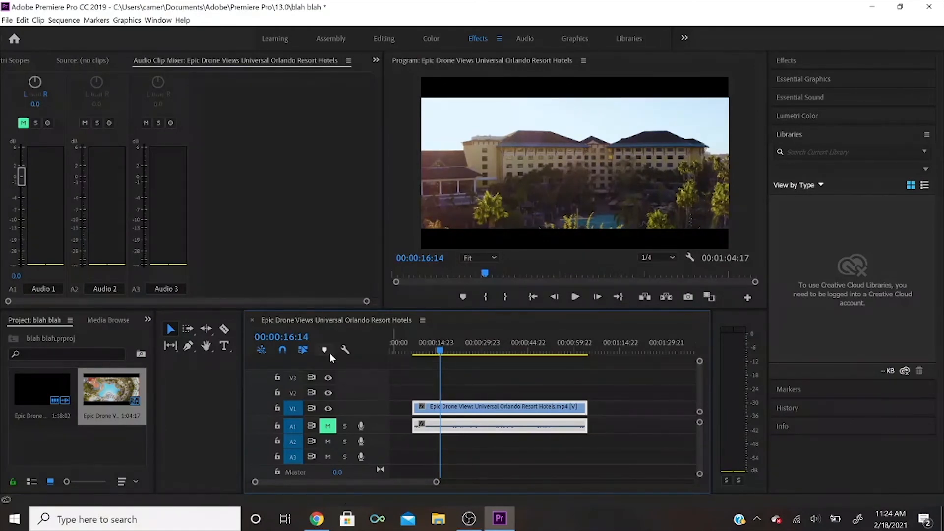
mouse_move(324, 350)
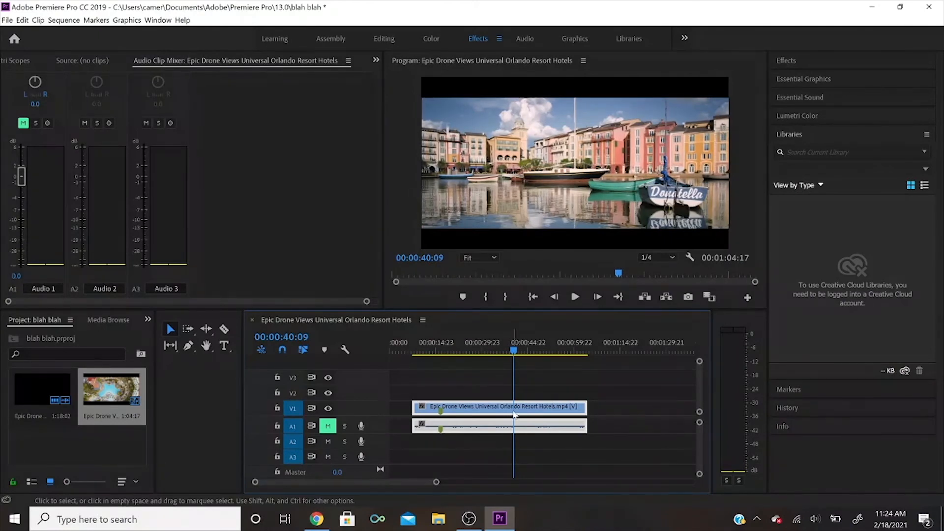
mouse_move(514, 411)
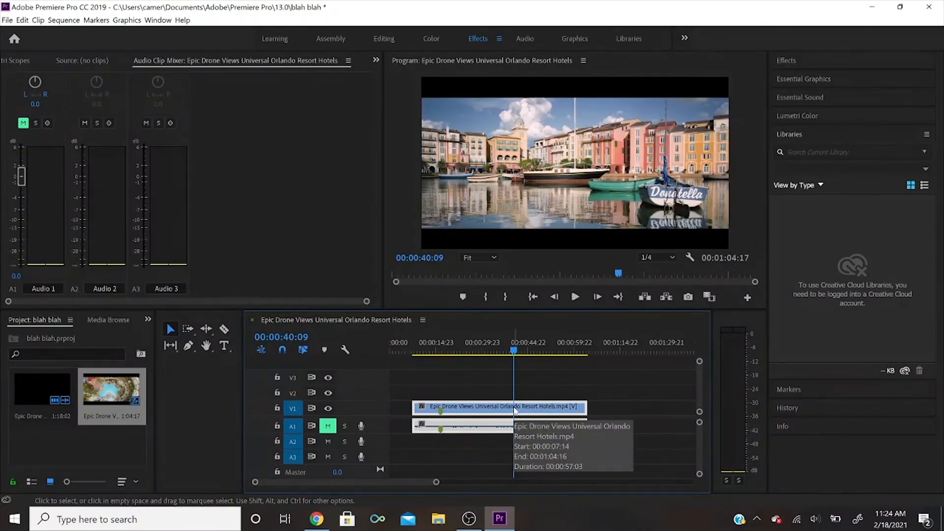
click(523, 351)
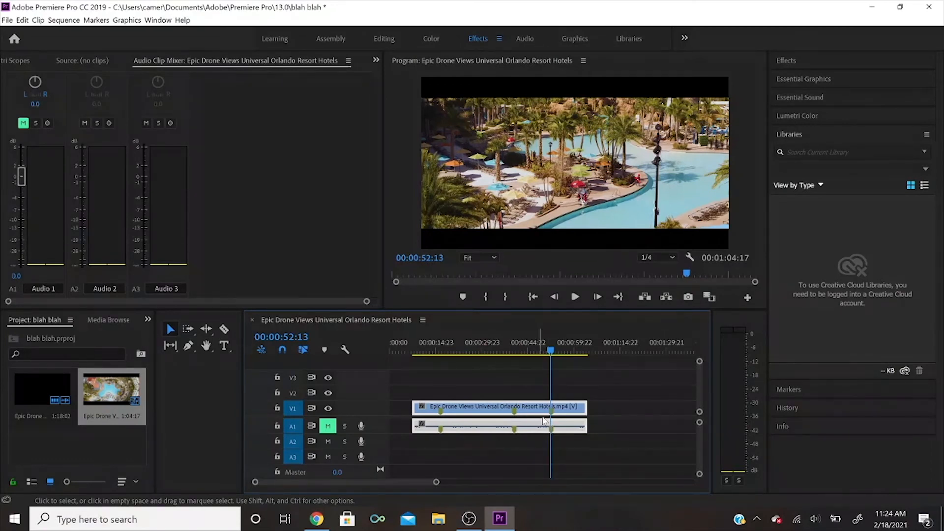
mouse_move(507, 422)
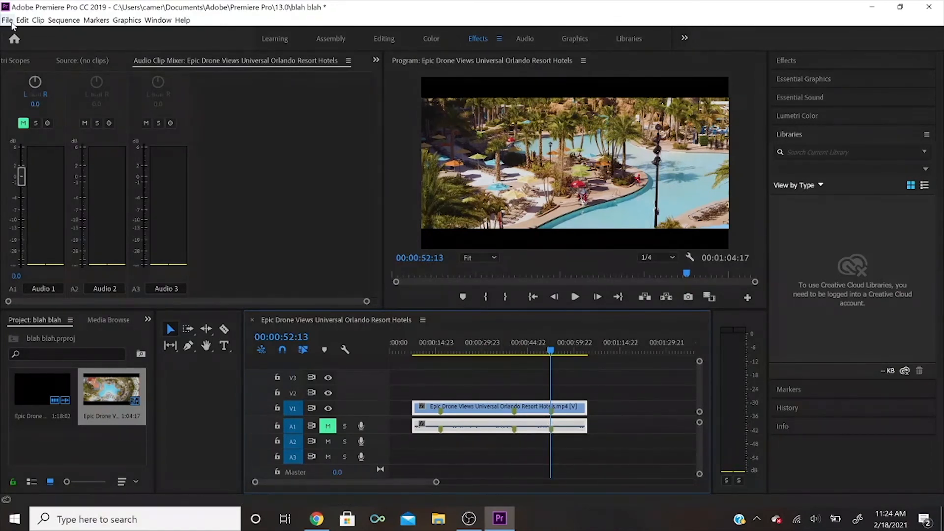
Step: Set up media export as H.264 with the Match Source - High bitrate preset
click(6, 21)
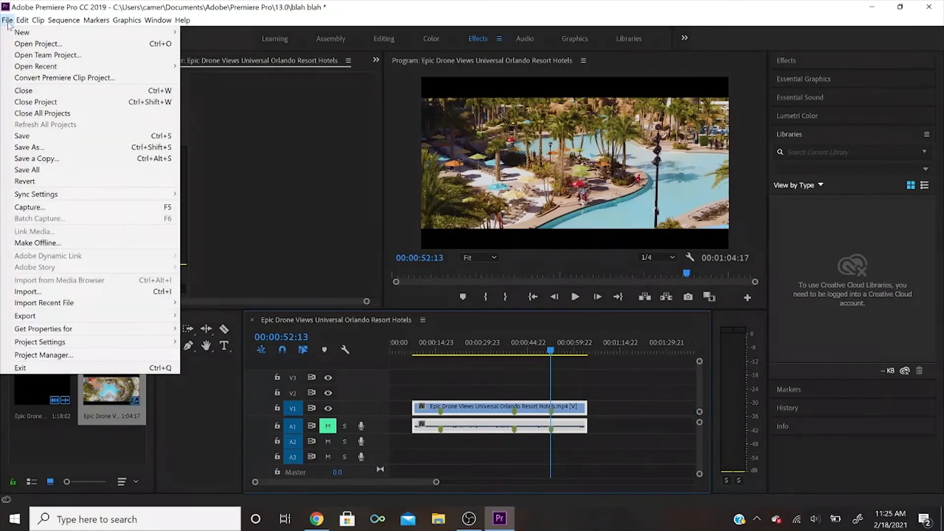
mouse_move(24, 316)
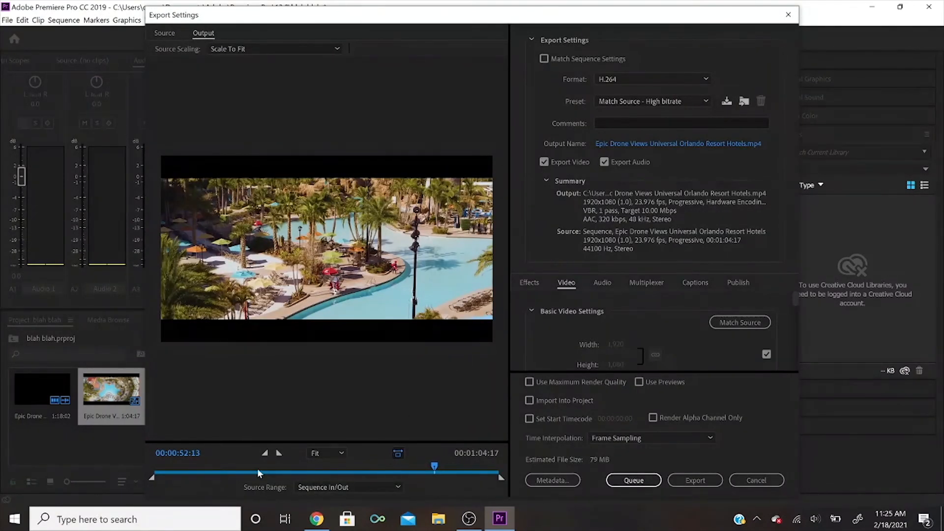
mouse_move(413, 433)
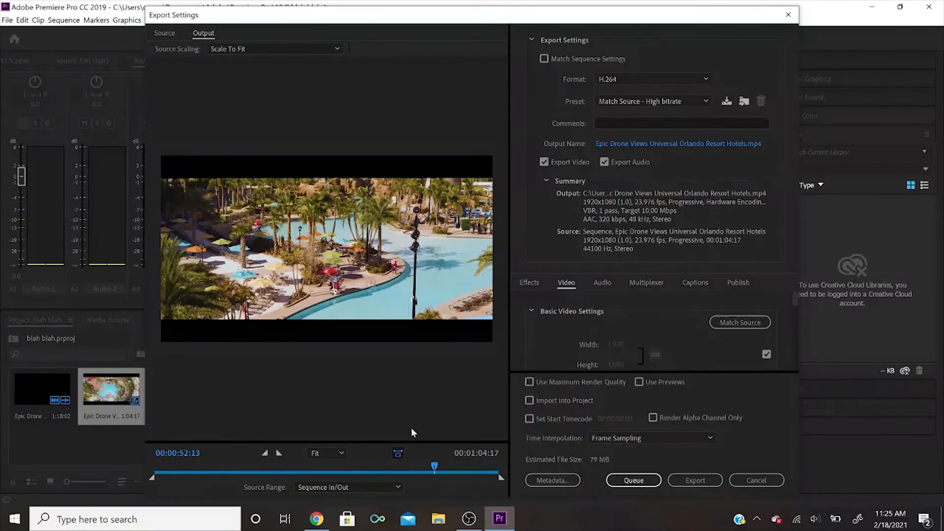
click(653, 78)
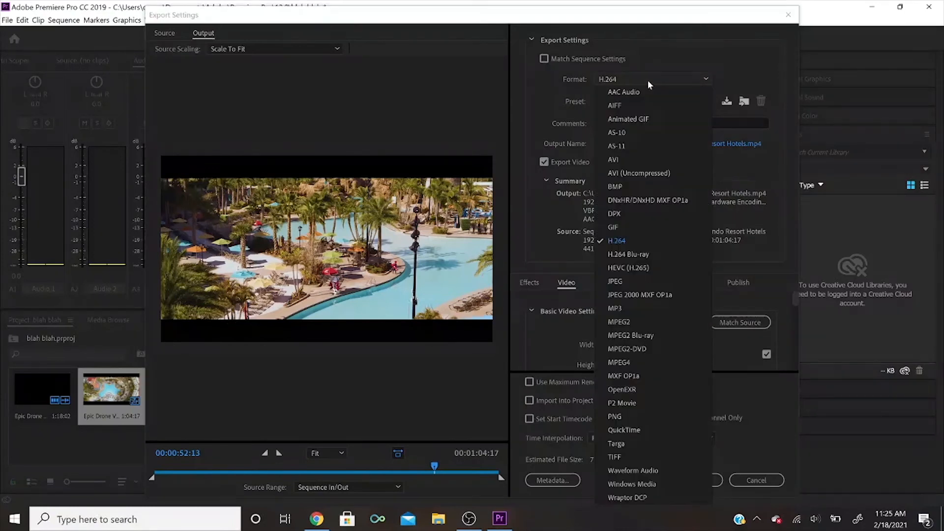
mouse_move(639, 528)
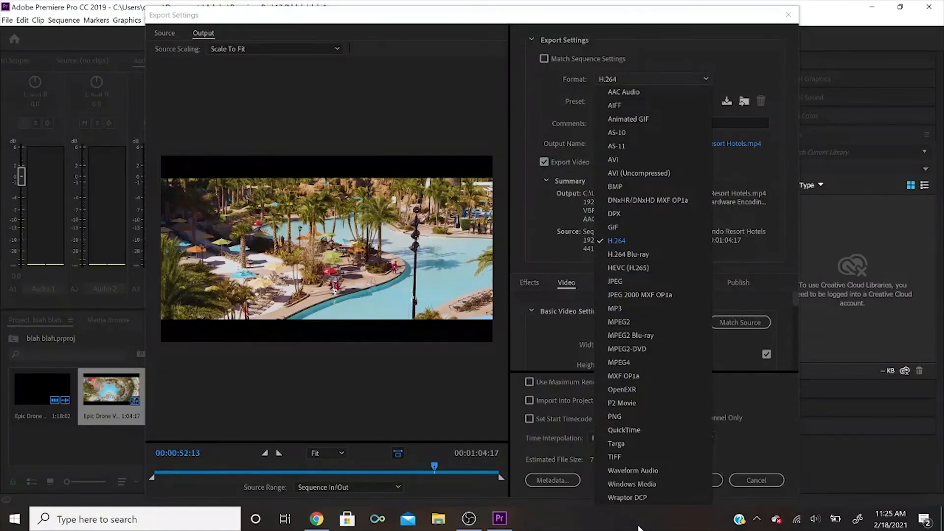
mouse_move(565, 243)
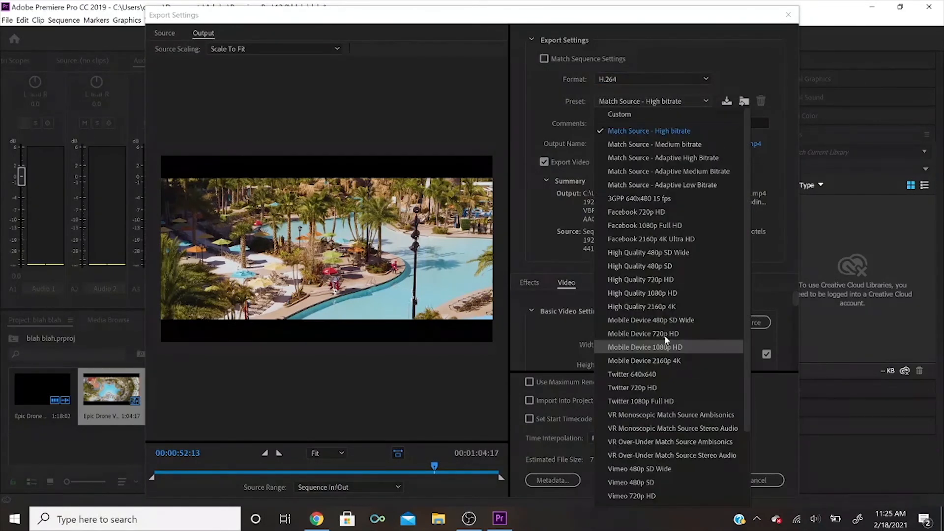
scroll(down, 3)
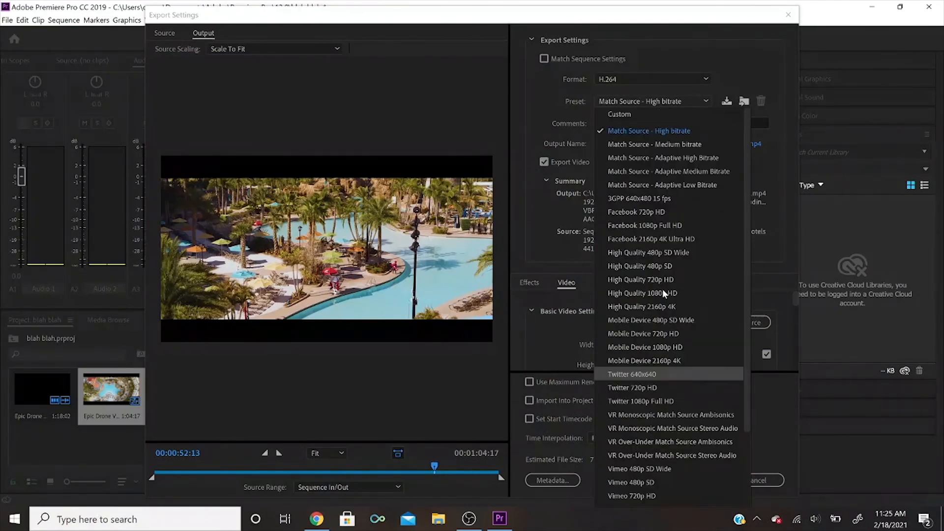
mouse_move(733, 213)
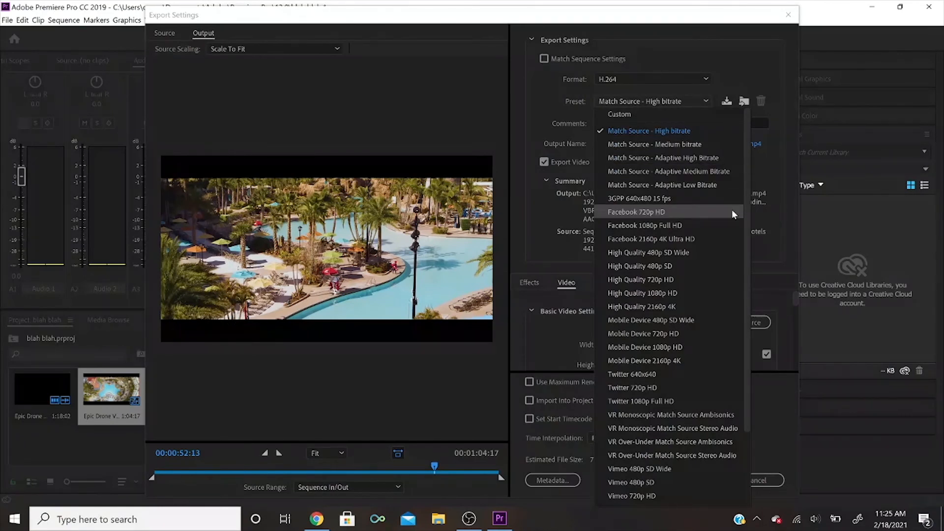
click(649, 131)
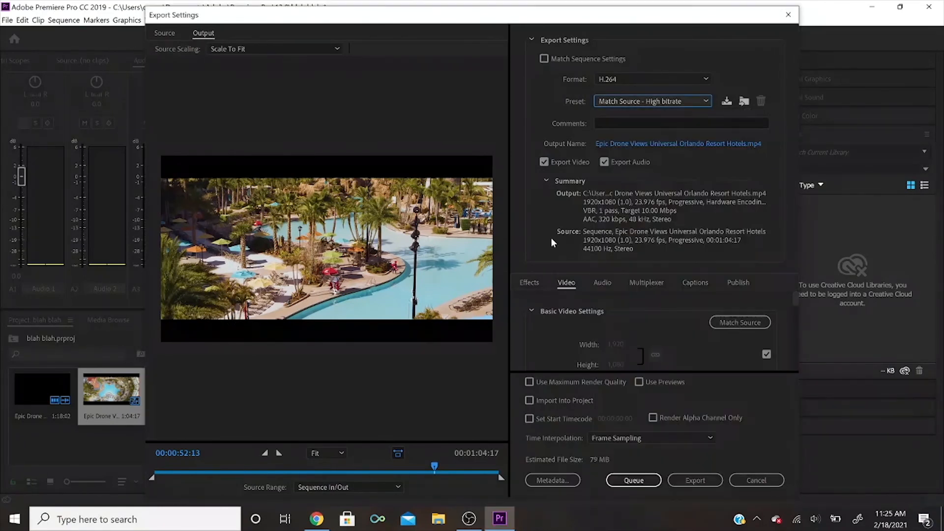
mouse_move(626, 256)
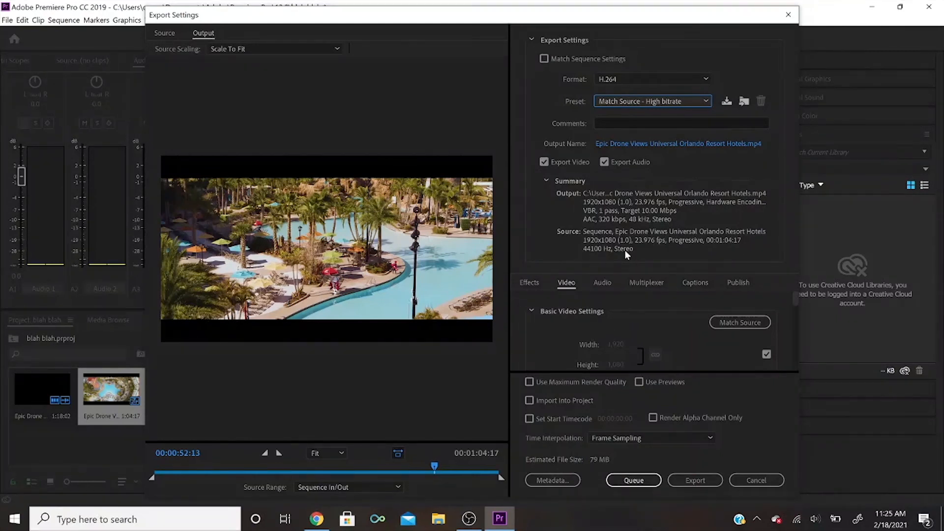
mouse_move(694, 480)
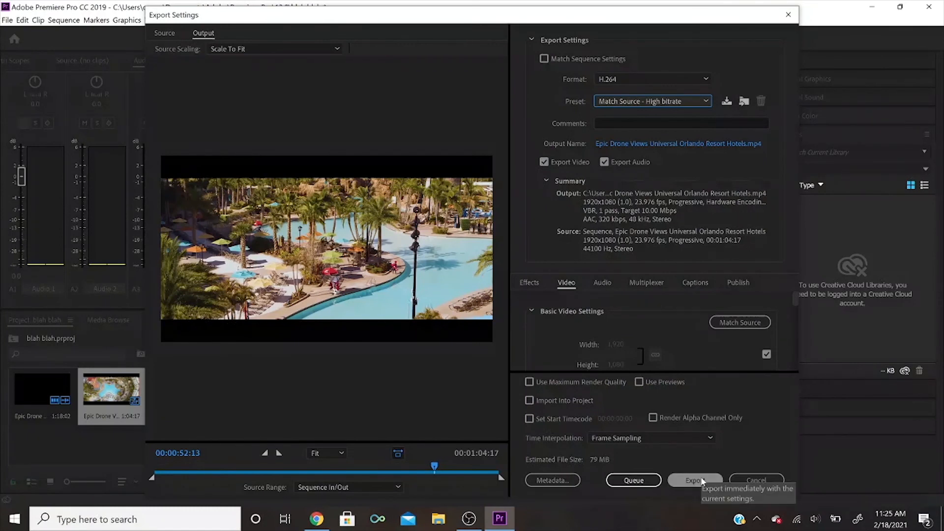
Step: Start encoding the sequence to the H.264 MP4 file
click(694, 479)
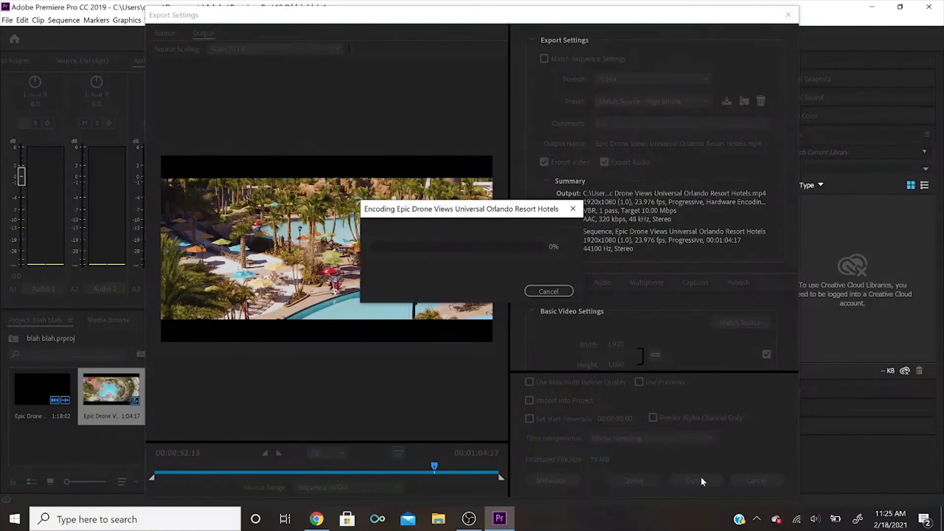